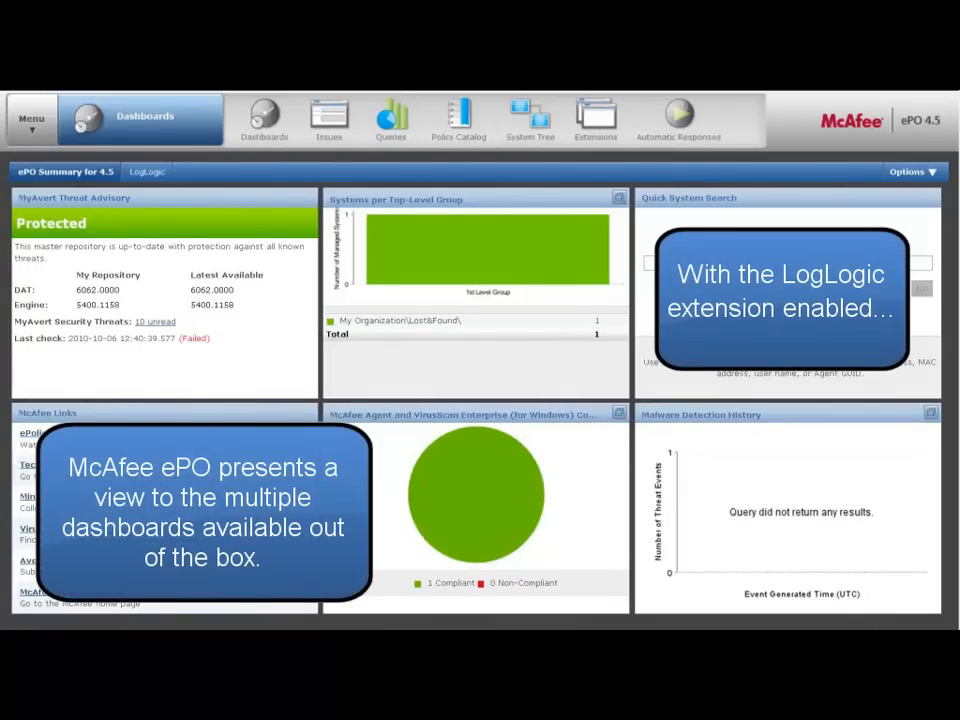
Show the LogLogic dashboard and drill into a high-priority VPN Message alert's details.
{"action": "left_click", "coordinate": [148, 172]}
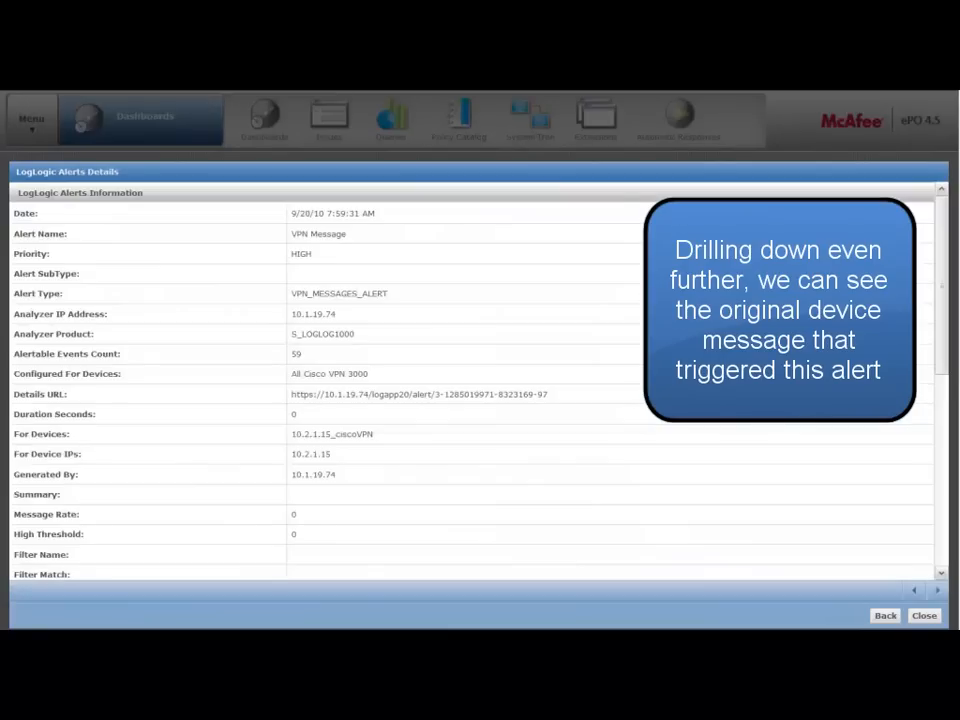
Return from the alert details to the LogLogic dashboard with its four alert charts.
{"action": "scroll", "scroll_direction": "down", "scroll_amount": 3}
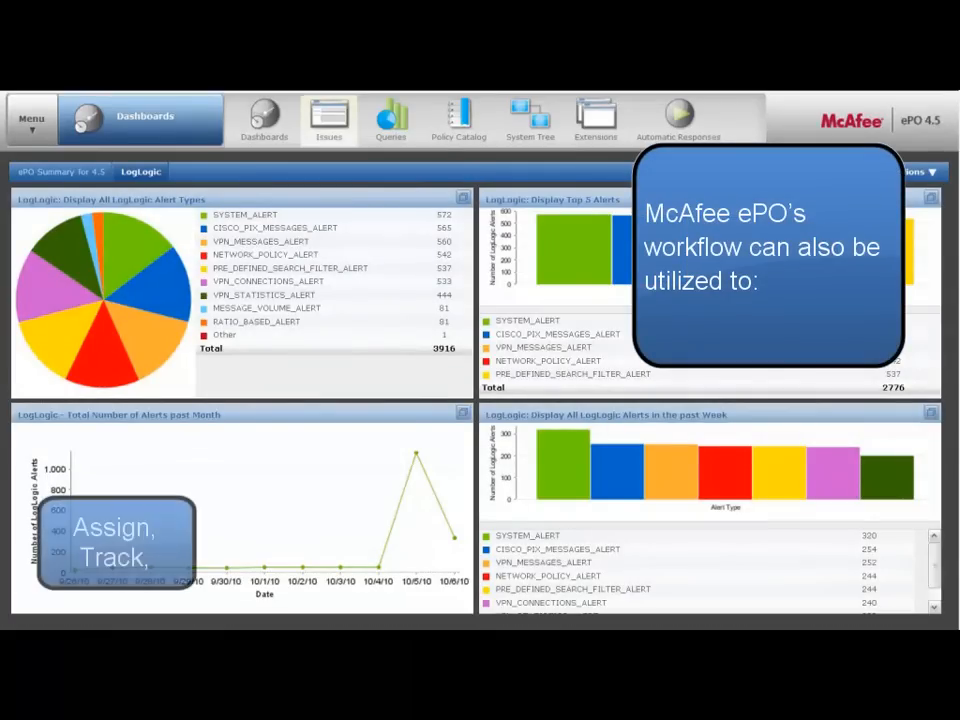
Show the Issues list with three new high-severity admin VPN login issues assigned to loglogic.
{"action": "left_click", "coordinate": [328, 118]}
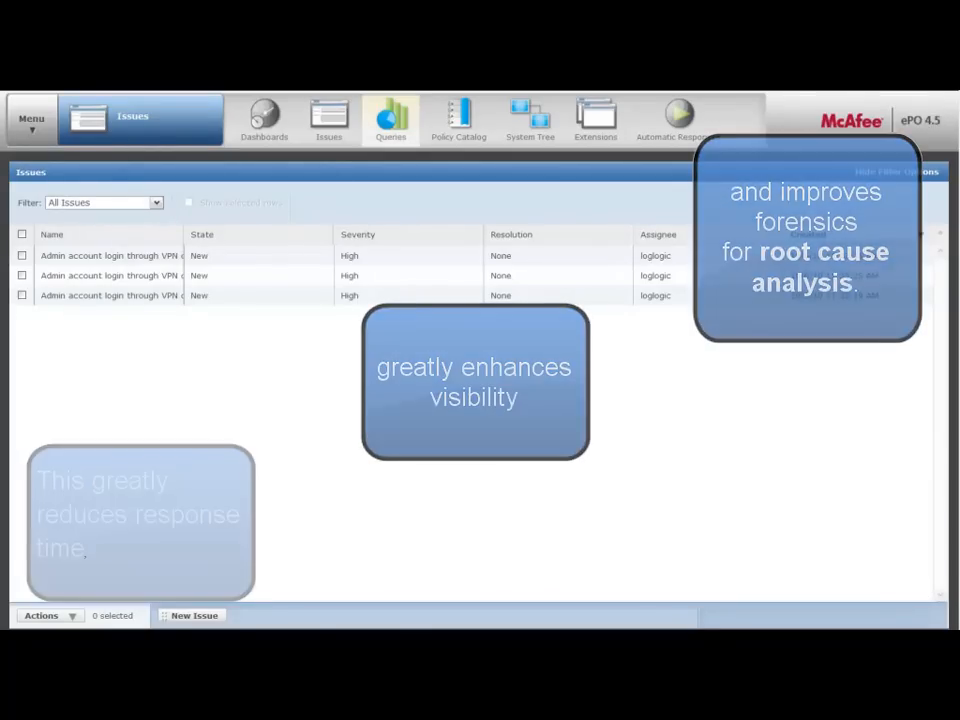
Start a new query charting the Number of LogLogic Alerts as a pie chart.
{"action": "left_click", "coordinate": [390, 118]}
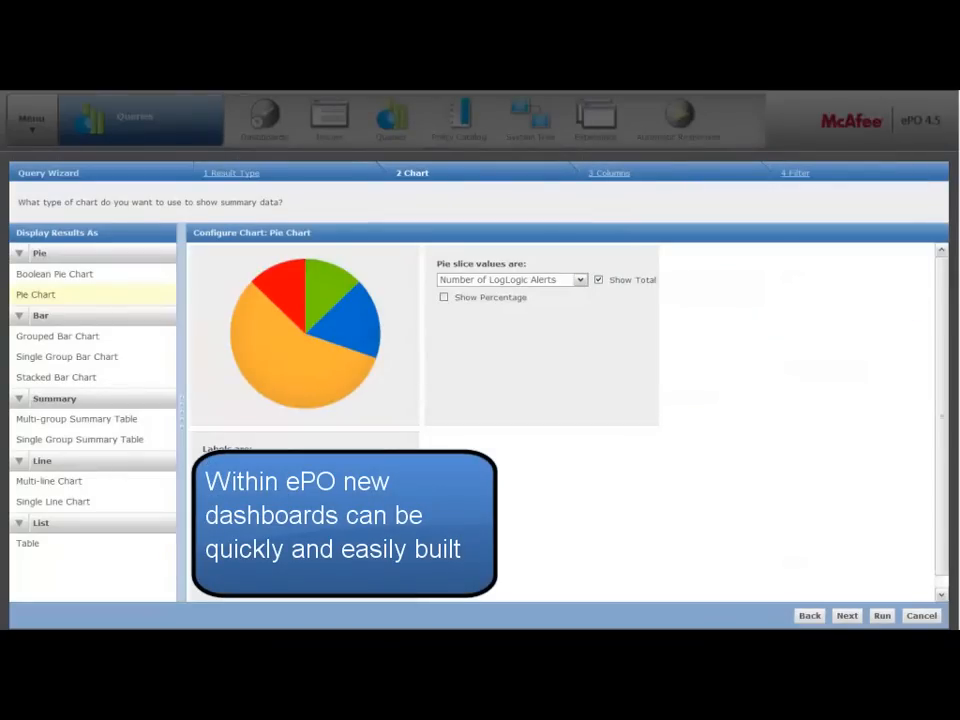
Run the query with default columns and no filter, showing alert types totalling 3916.
{"action": "left_click", "coordinate": [846, 616]}
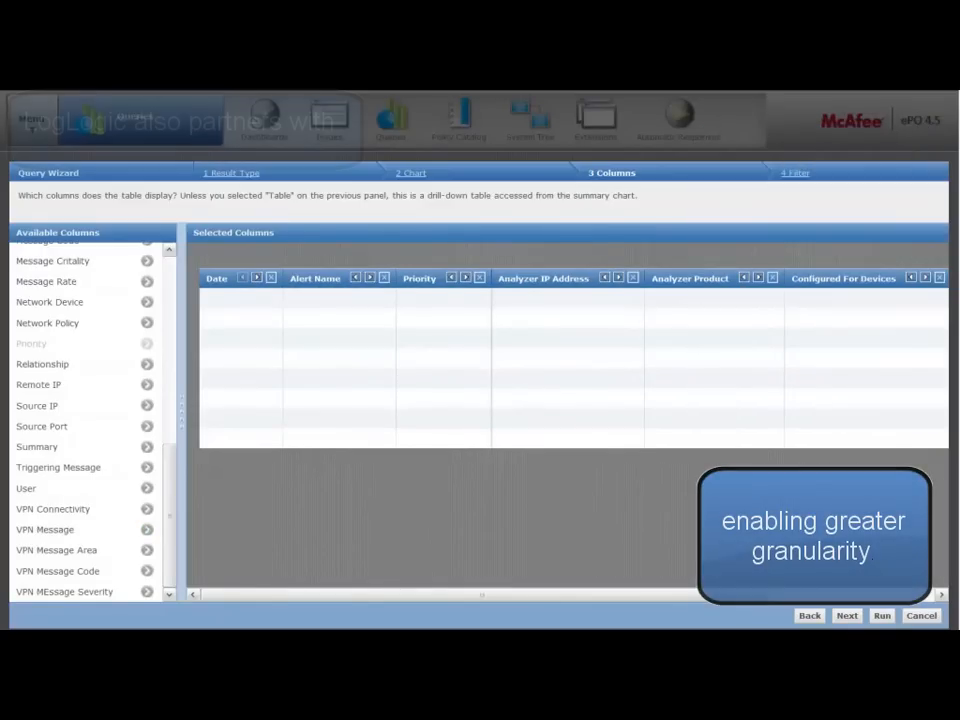
{"action": "left_click", "coordinate": [846, 616]}
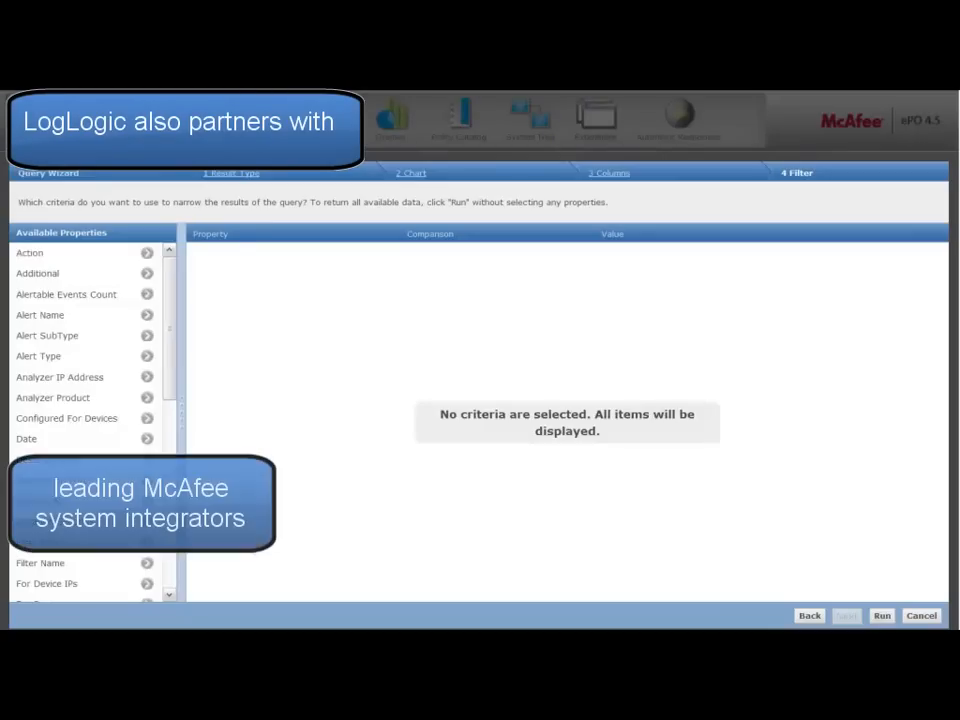
{"action": "left_click", "coordinate": [880, 616]}
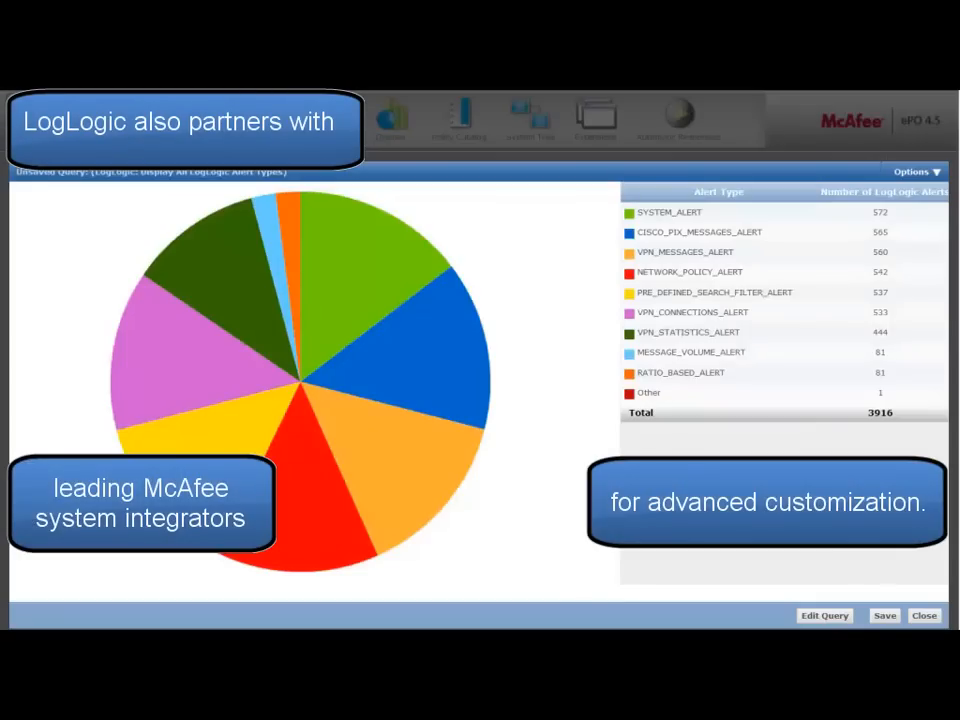